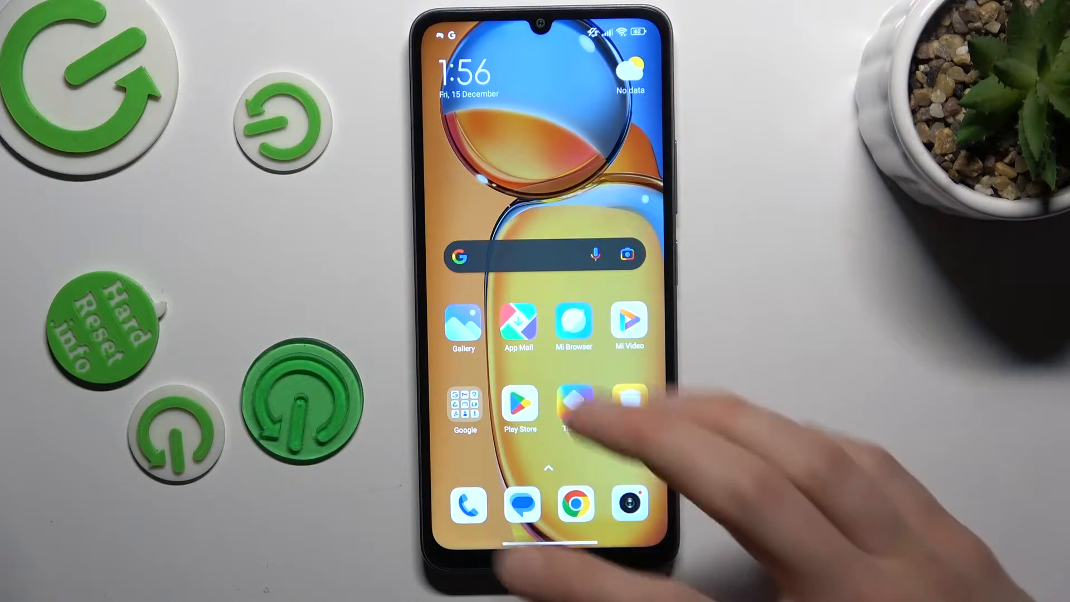
- Swipe to the second home screen page showing the Calendar icon
{"action": "scroll", "scroll_direction": "left", "scroll_amount": 3}
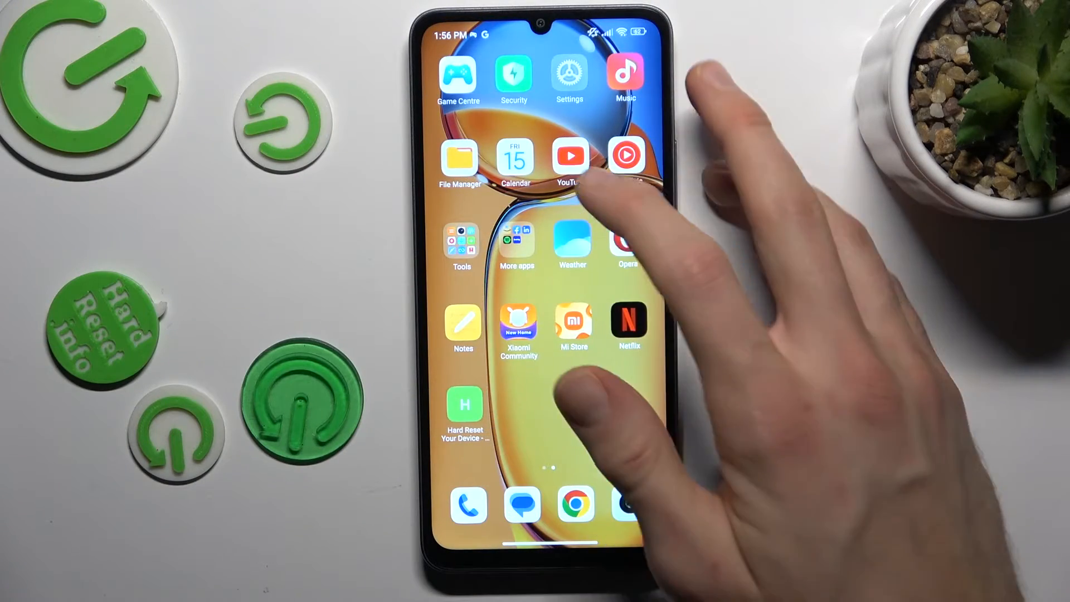
- Launch Calendar and select 22 December in the December 2023 month grid
{"action": "left_click", "coordinate": [513, 162]}
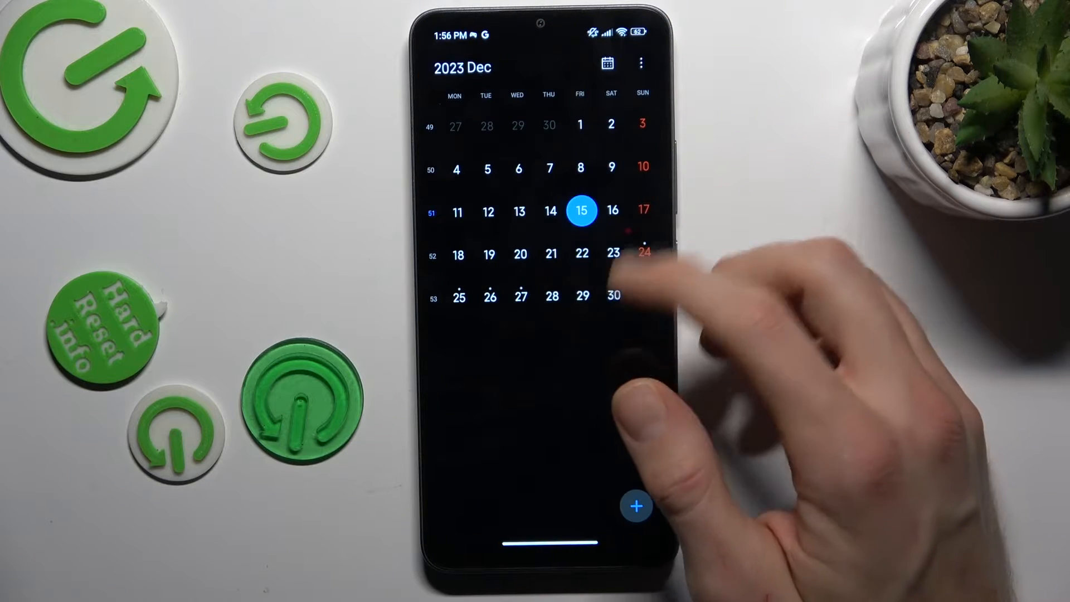
{"action": "left_click", "coordinate": [581, 210]}
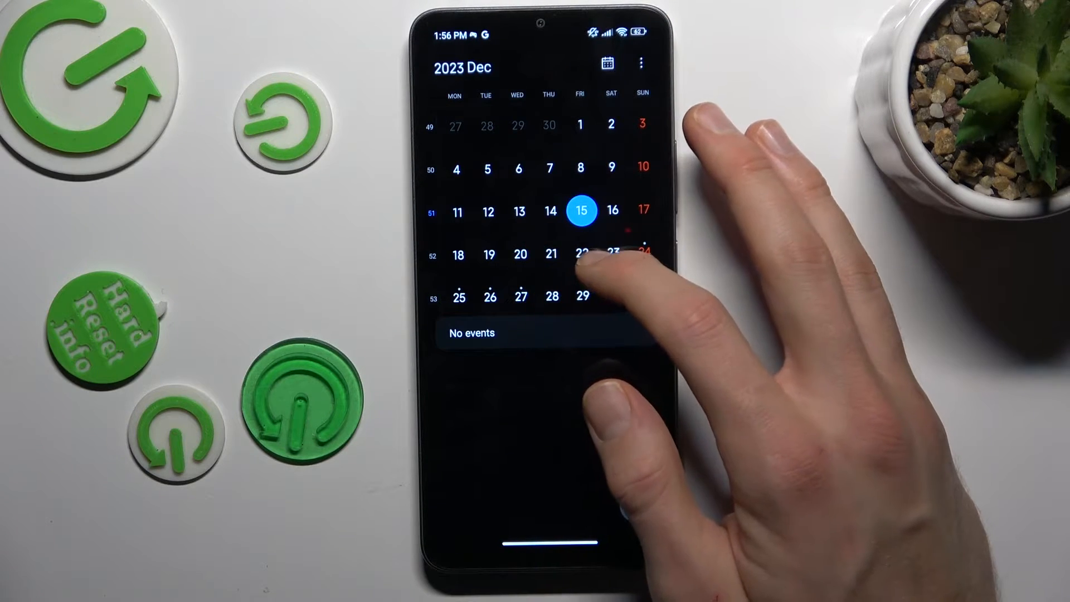
{"action": "left_click", "coordinate": [581, 254]}
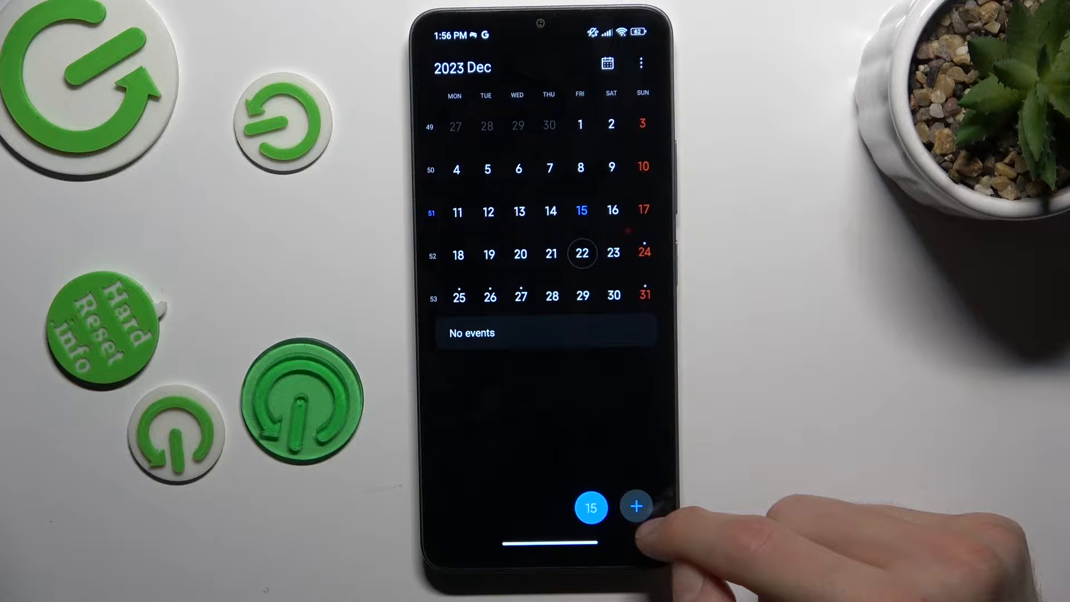
- Save a new event 'gggg' from 01:56 to 02:56 PM and view 22 December's events
{"action": "left_click", "coordinate": [635, 506]}
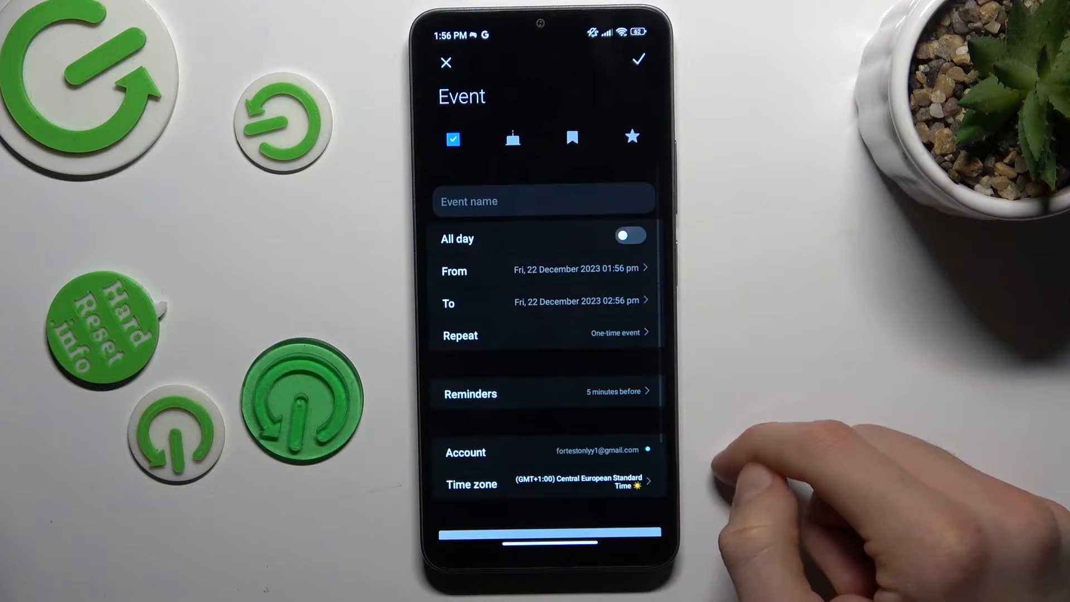
{"action": "left_click", "coordinate": [542, 200]}
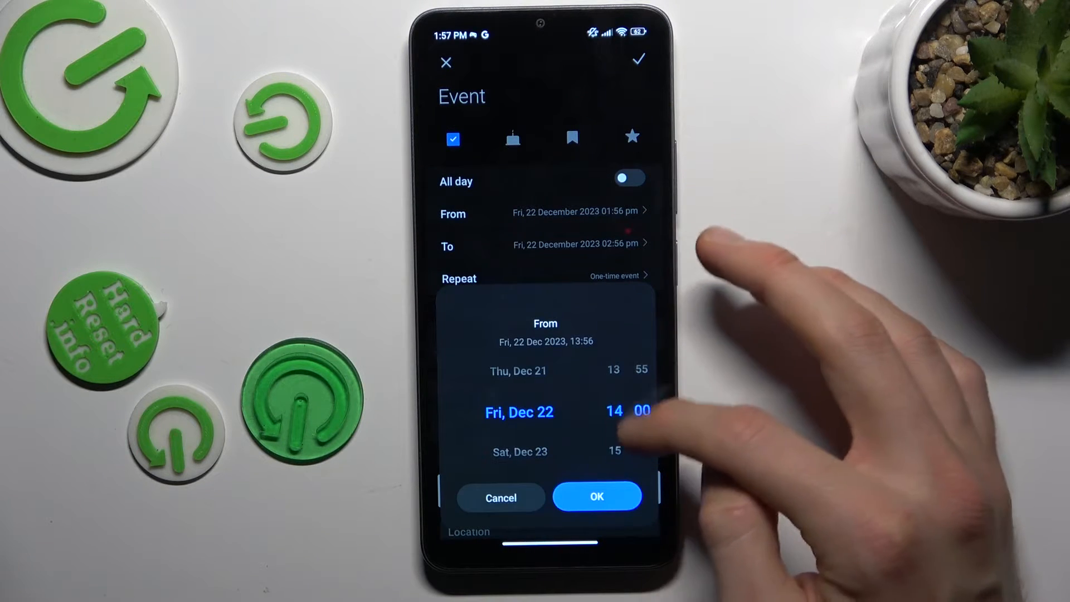
{"action": "left_click", "coordinate": [596, 496]}
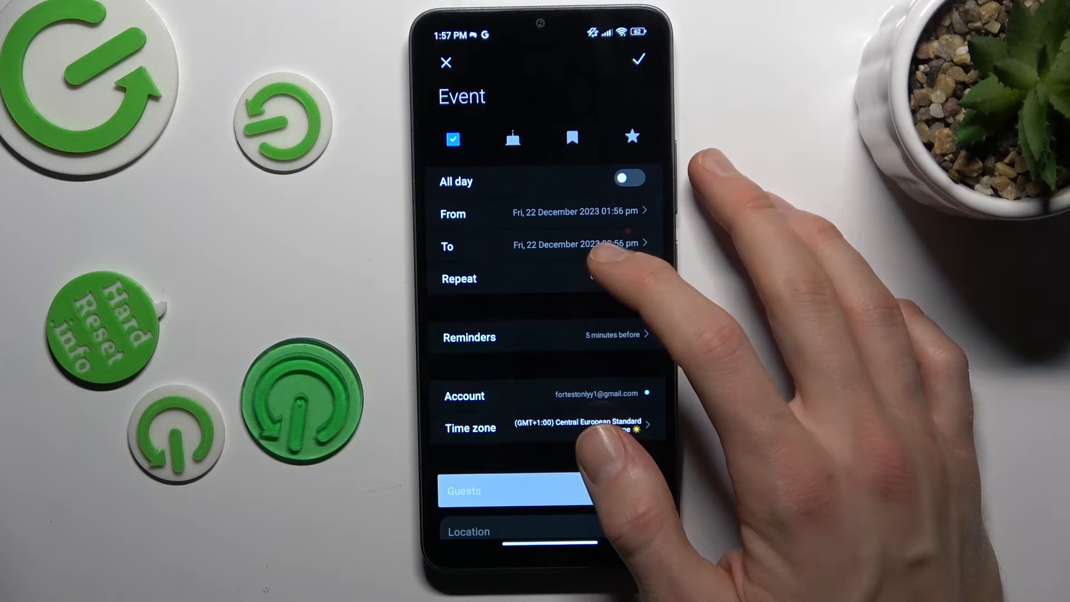
{"action": "left_click", "coordinate": [629, 178]}
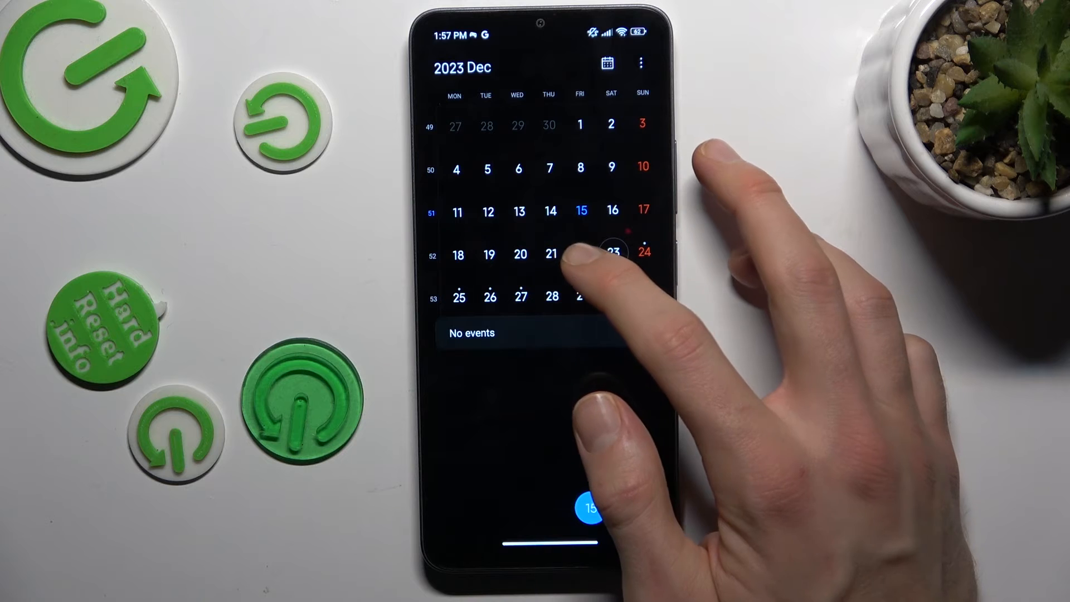
{"action": "left_click", "coordinate": [581, 253]}
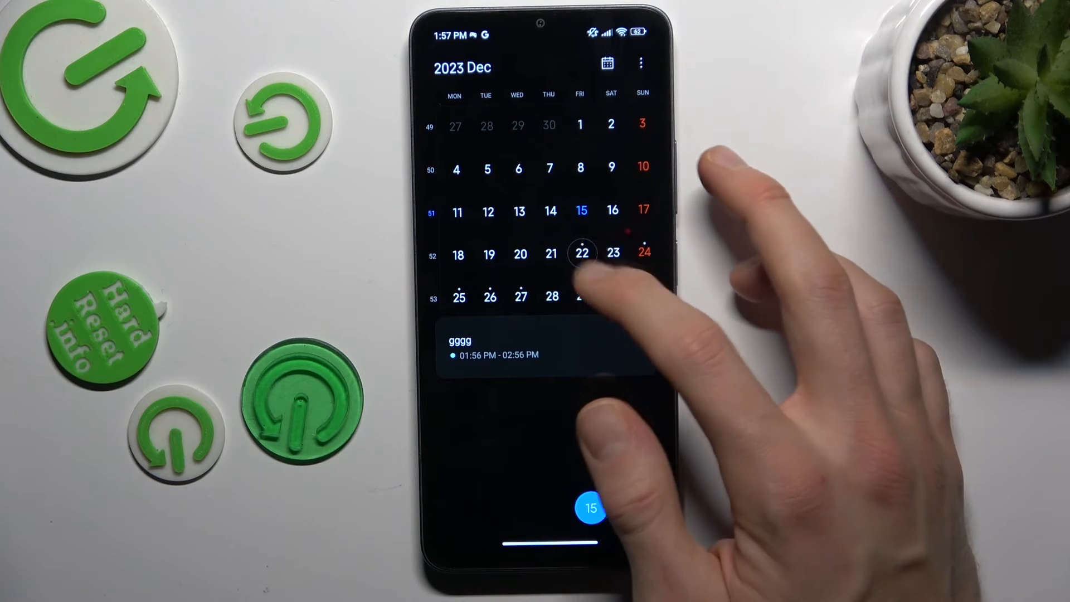